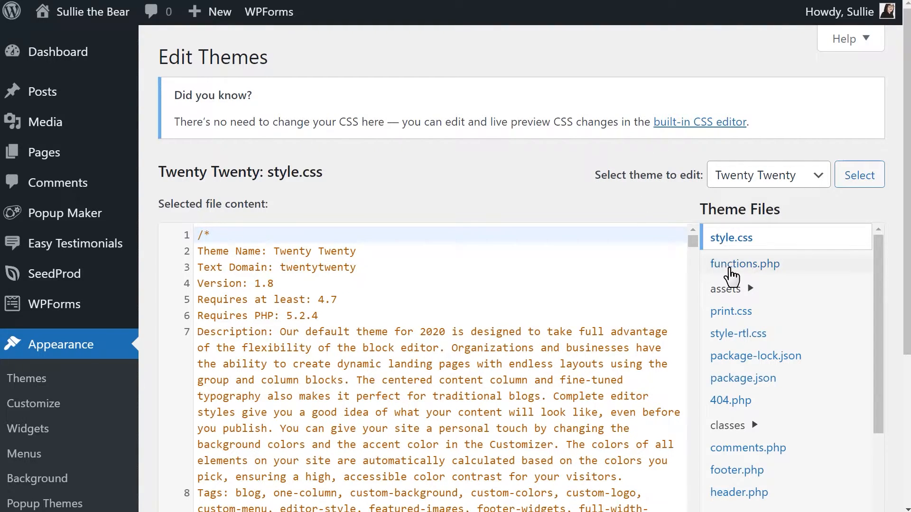
View the Twenty Twenty functions.php down to its end, then return to the Dashboard
click(745, 262)
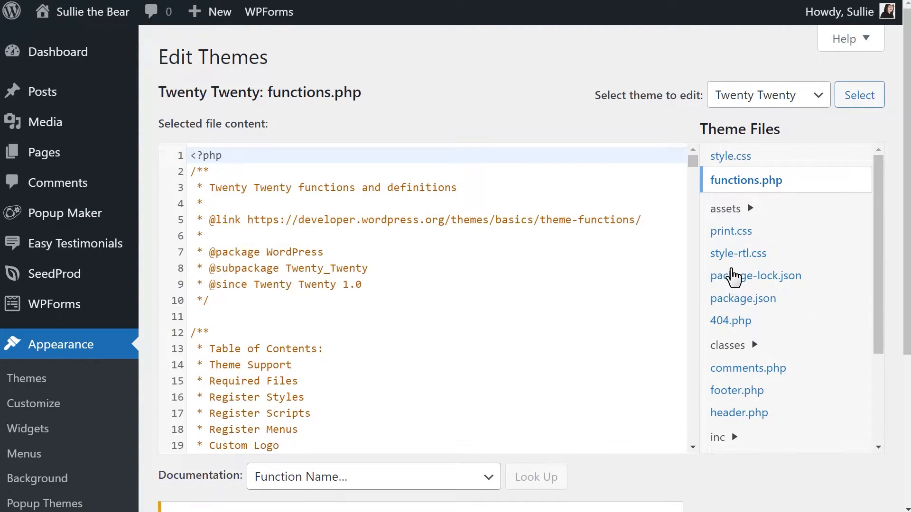
mouse_move(698, 167)
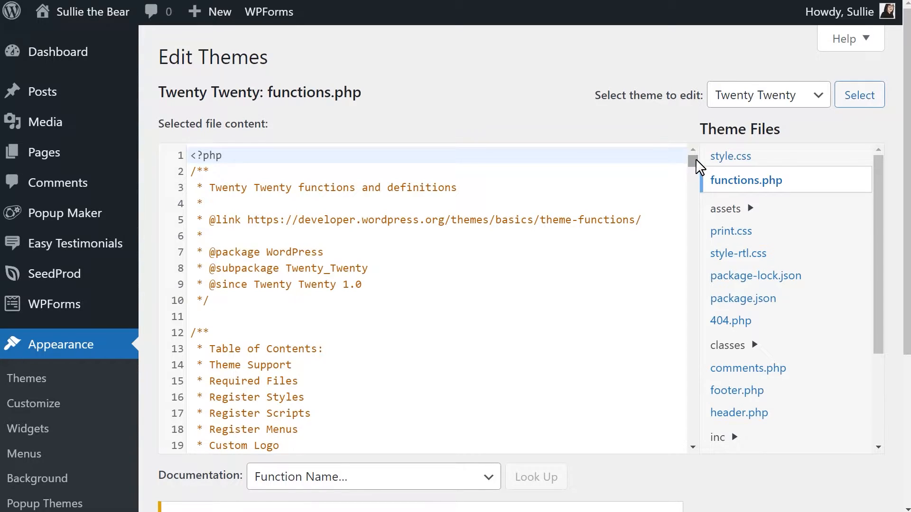
scroll(down, 3)
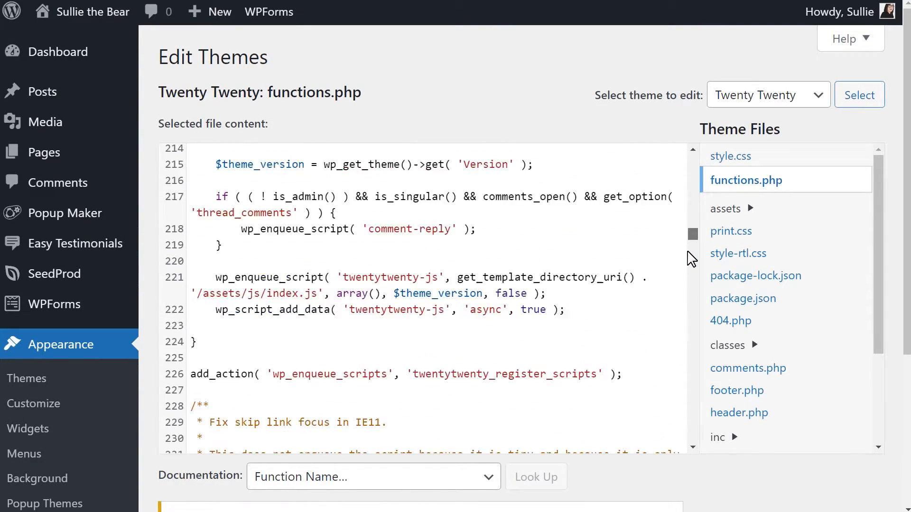
scroll(down, 3)
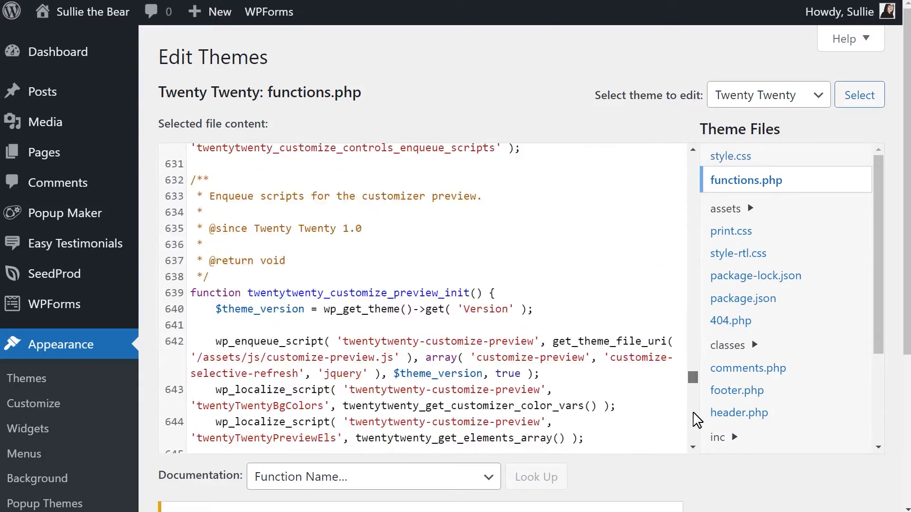
scroll(down, 3)
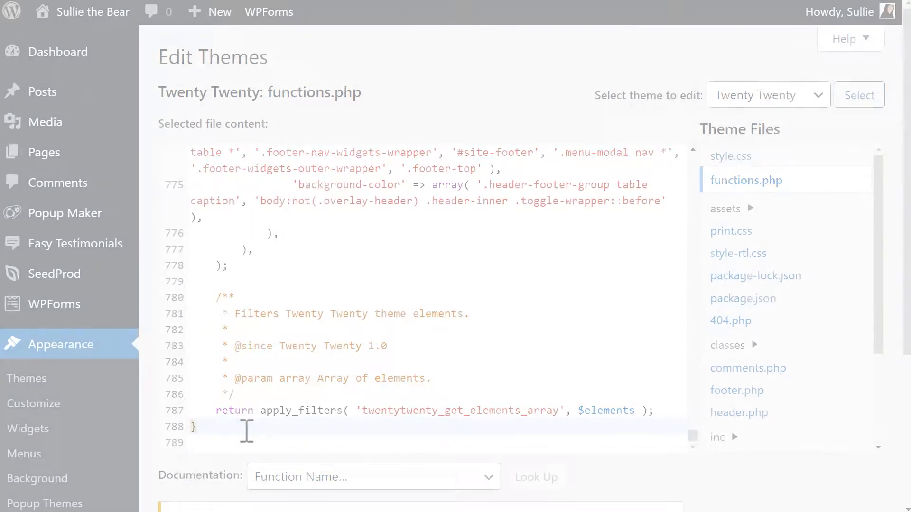
click(46, 40)
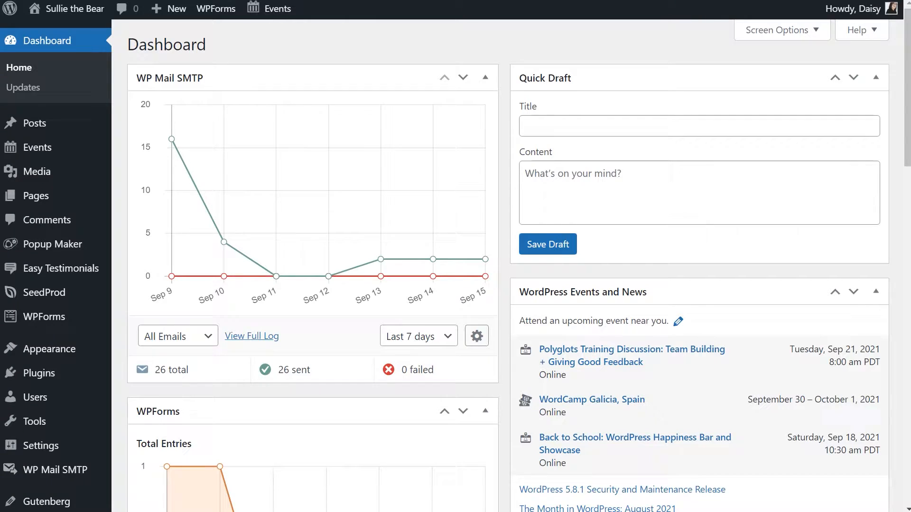
mouse_move(41, 372)
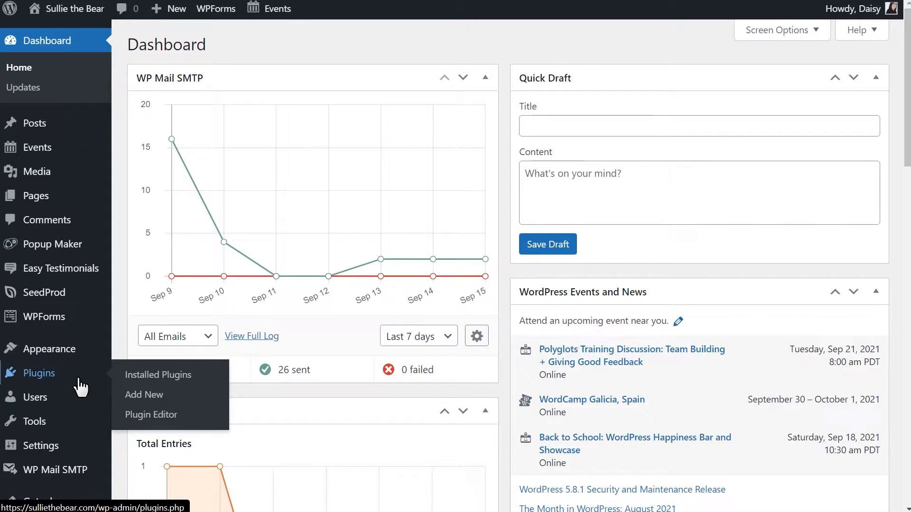
Search the plugin directory for 'code snippets', install Code Snippets and activate it
click(157, 374)
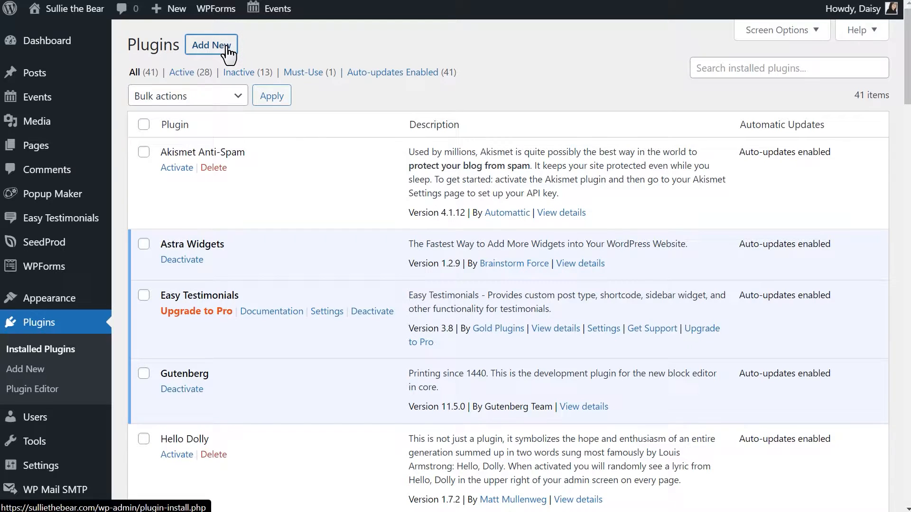
click(211, 44)
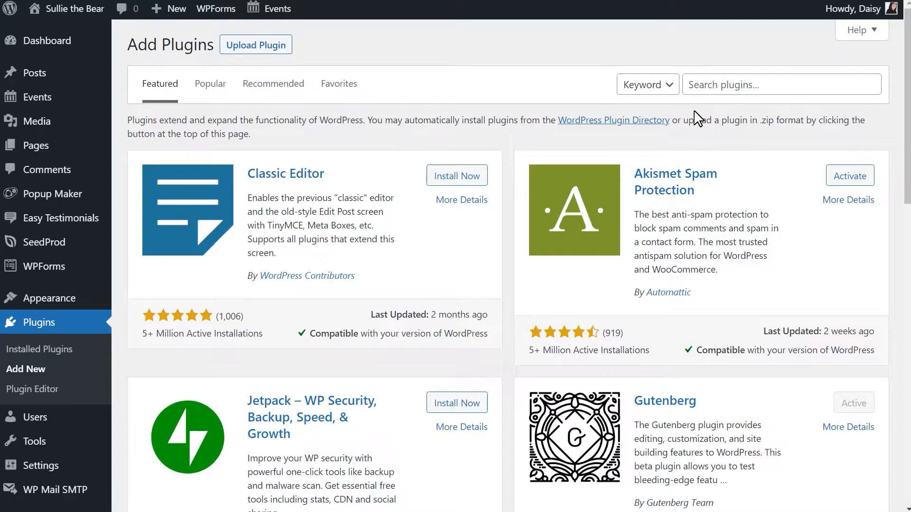
text(code s)
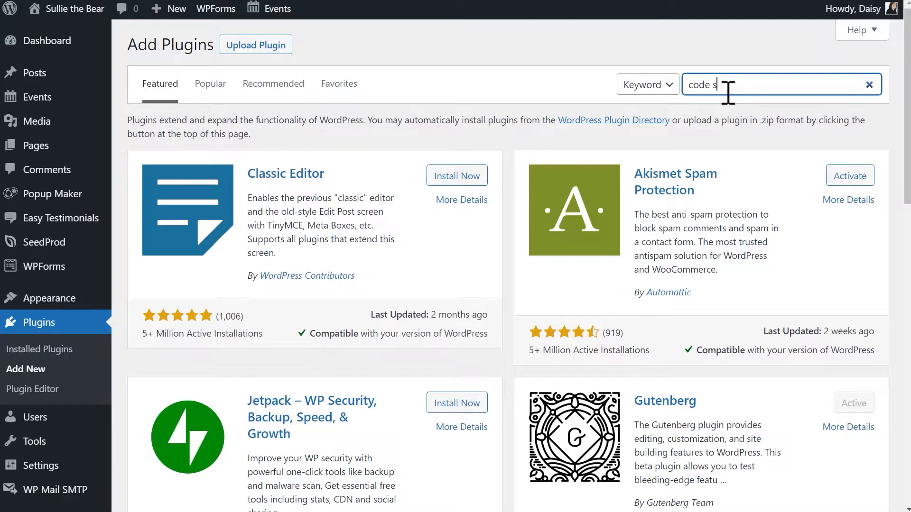
text(nippets)
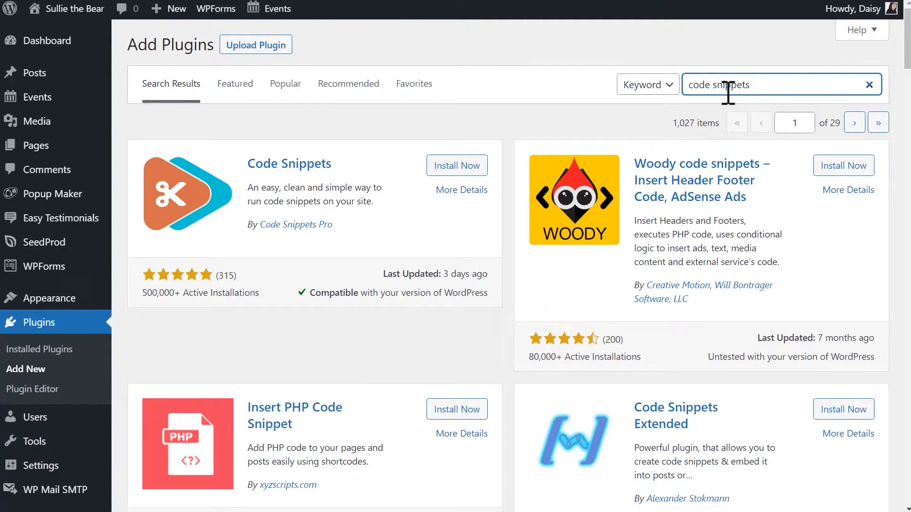
mouse_move(457, 165)
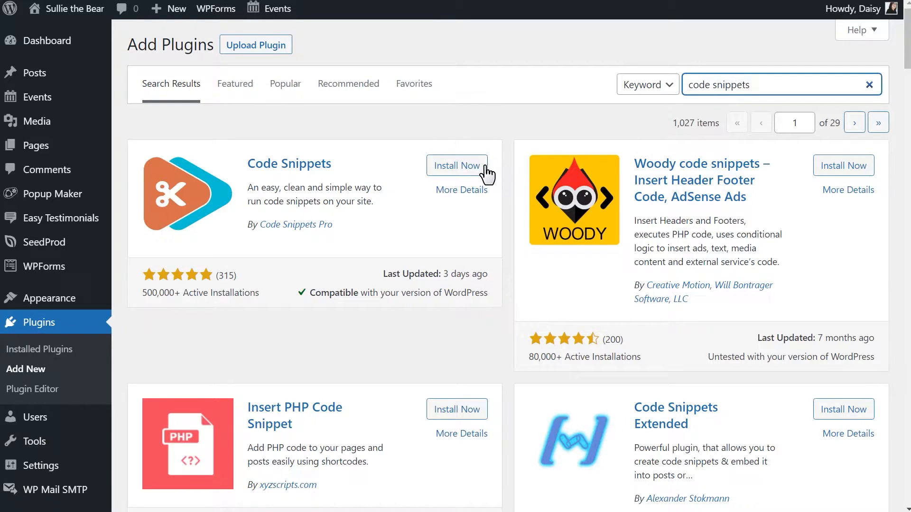
click(457, 166)
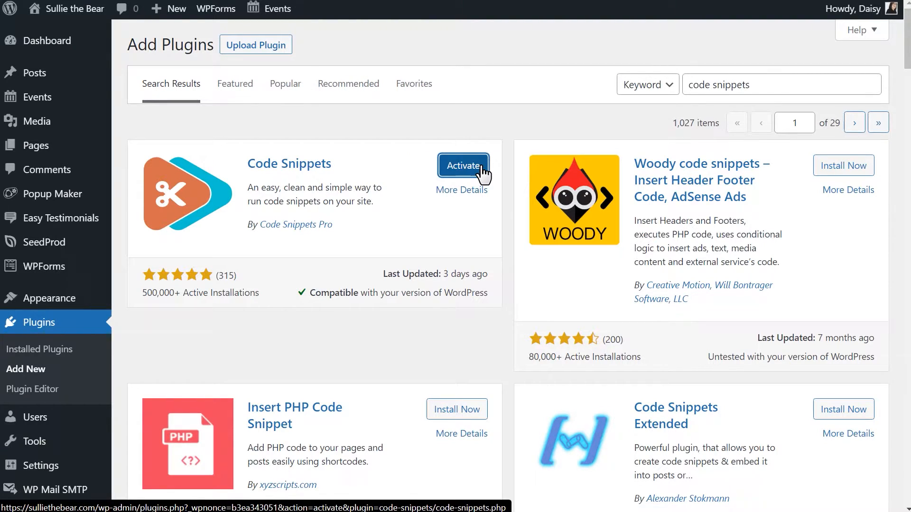
click(463, 165)
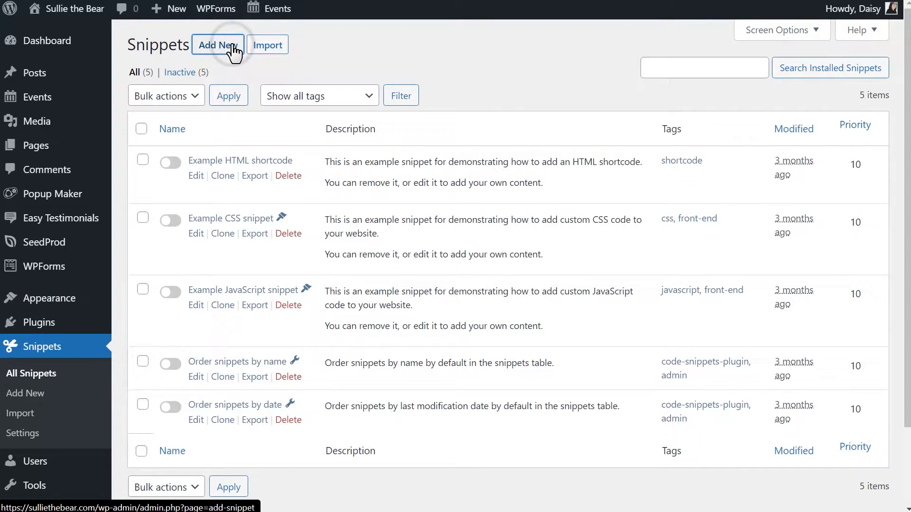
Start a new snippet titled 'Snippet Test', trying the scope options and keeping 'Run snippet everywhere'
click(218, 44)
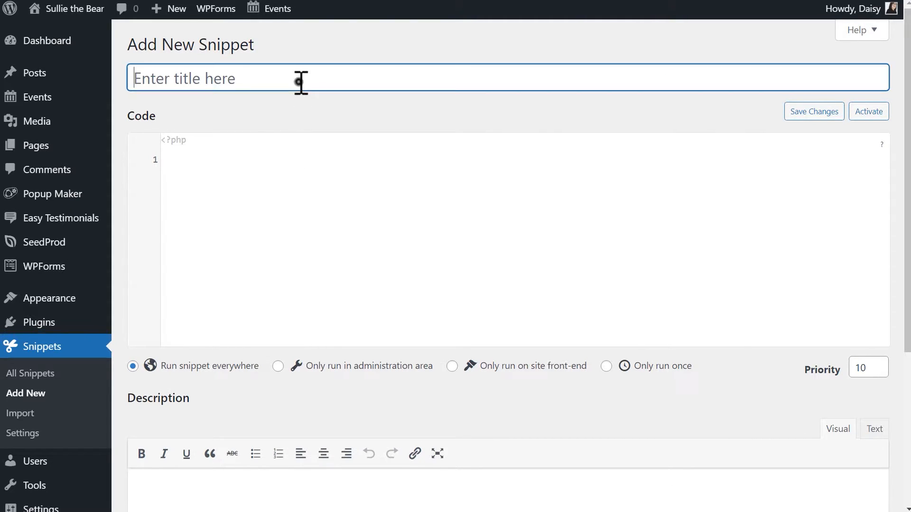
text(Snippet Test)
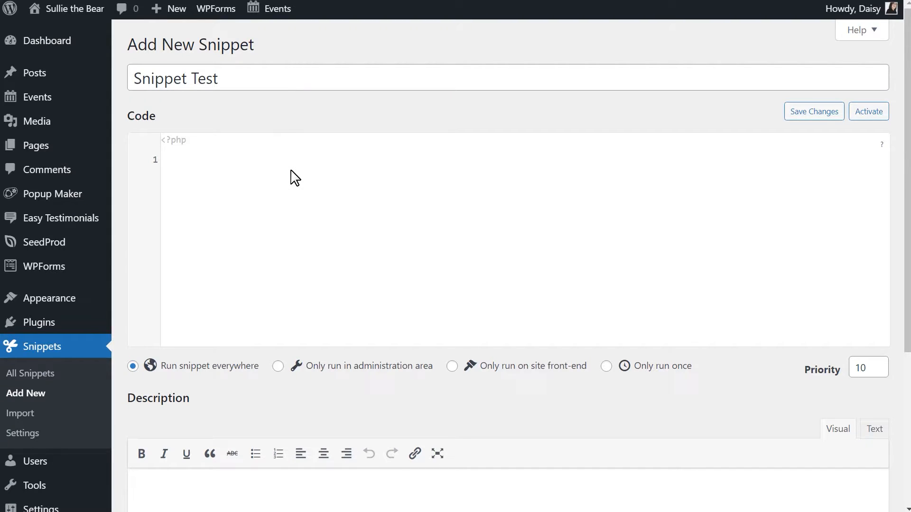
mouse_move(273, 404)
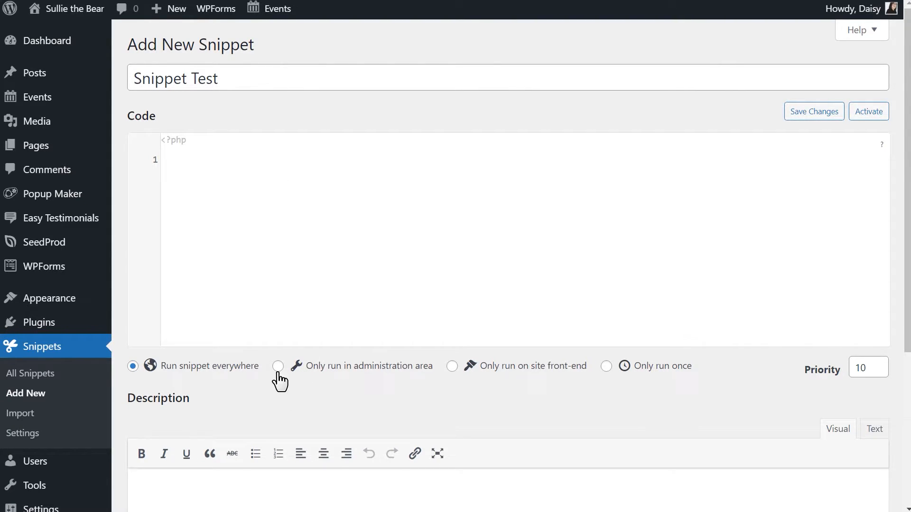
click(278, 367)
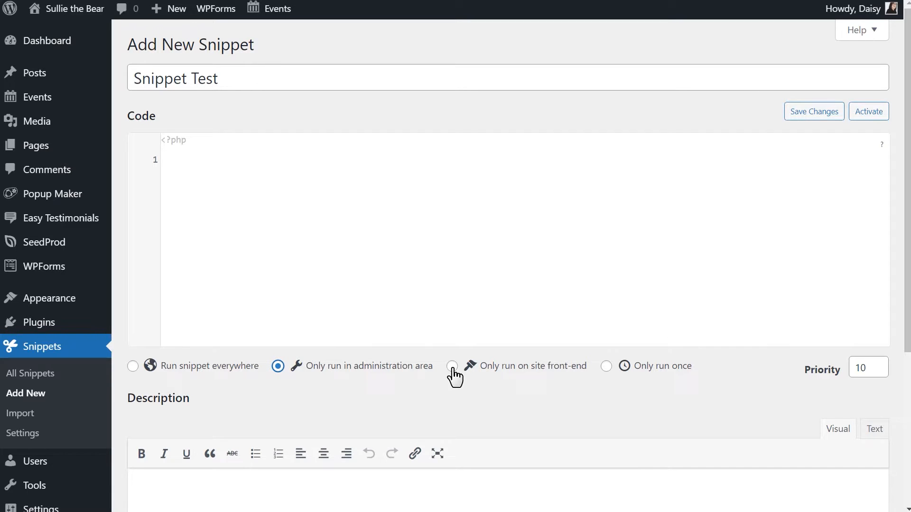
click(451, 366)
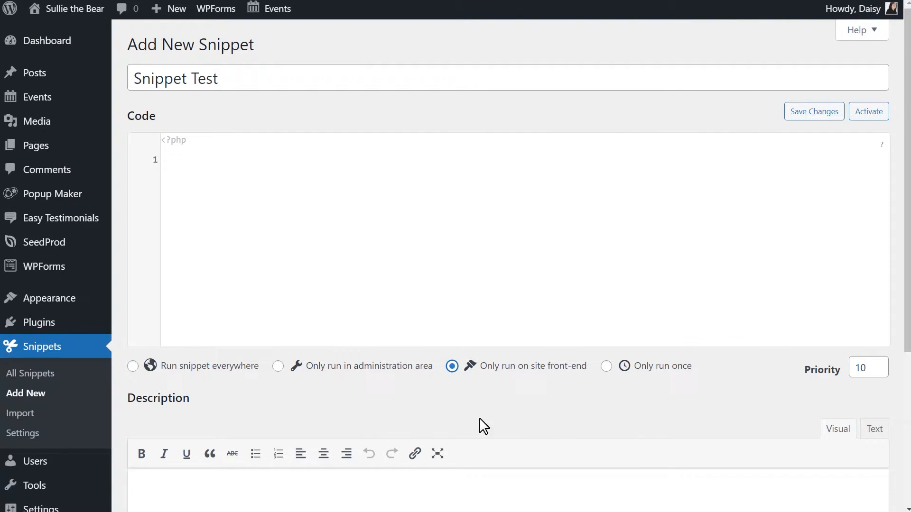
click(133, 366)
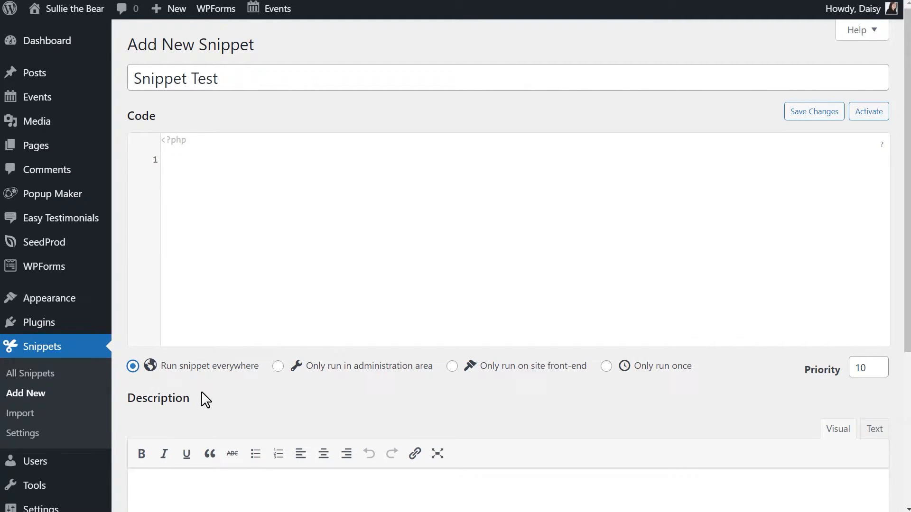
Save the Snippet Test snippet and activate it
scroll(down, 3)
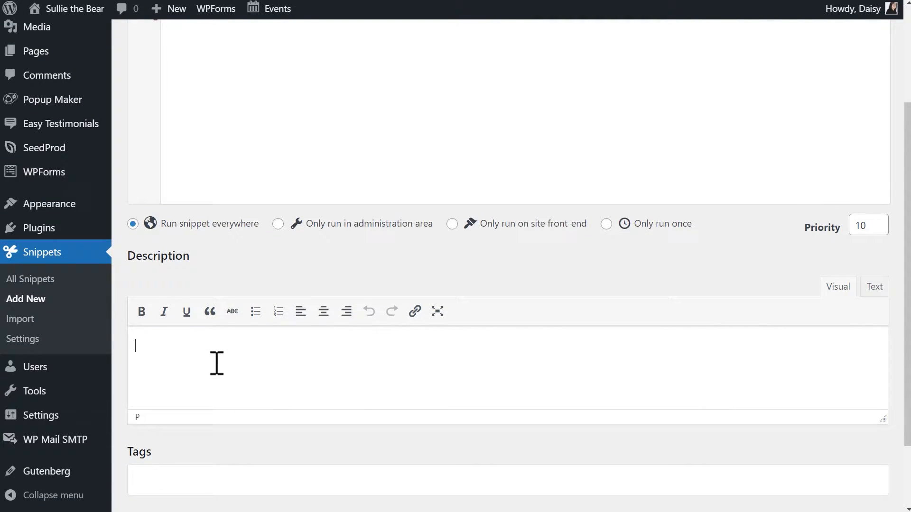
scroll(down, 3)
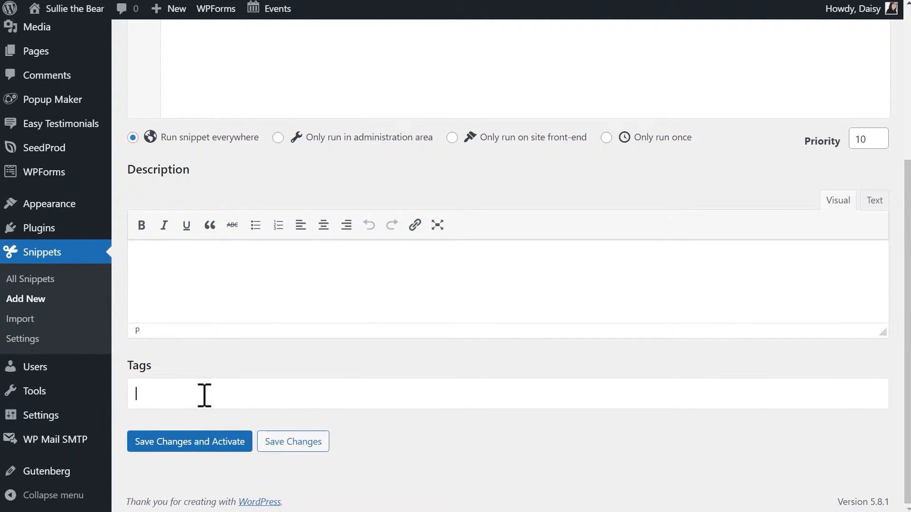
click(189, 442)
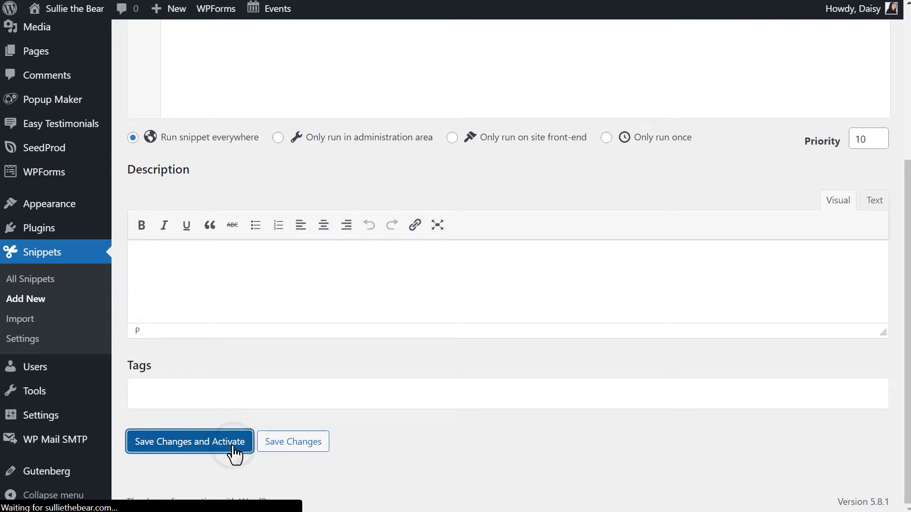
click(188, 441)
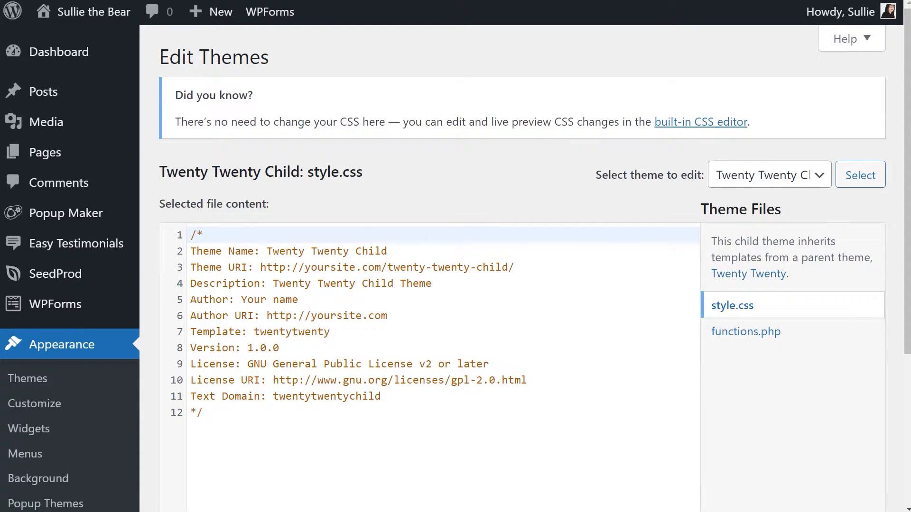
mouse_move(756, 162)
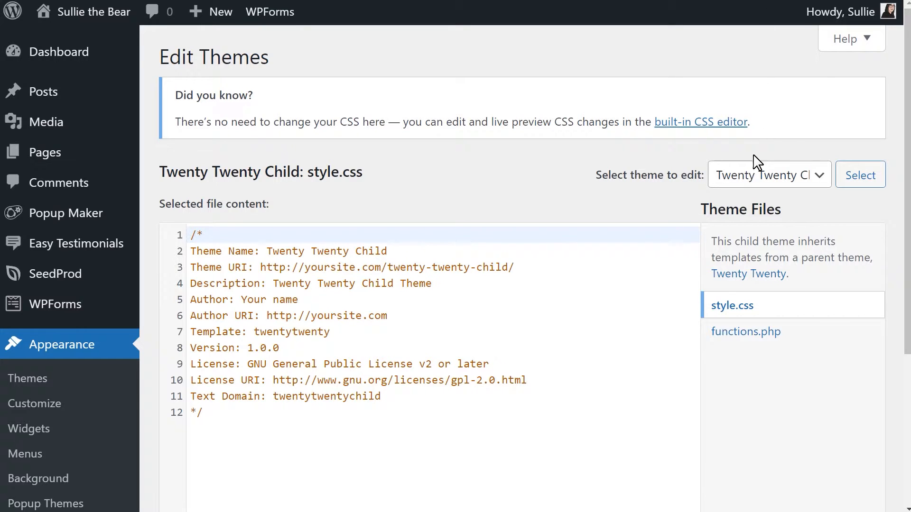
Load the parent Twenty Twenty theme's functions.php in the editor, then reload the Twenty Twenty Child files
click(768, 175)
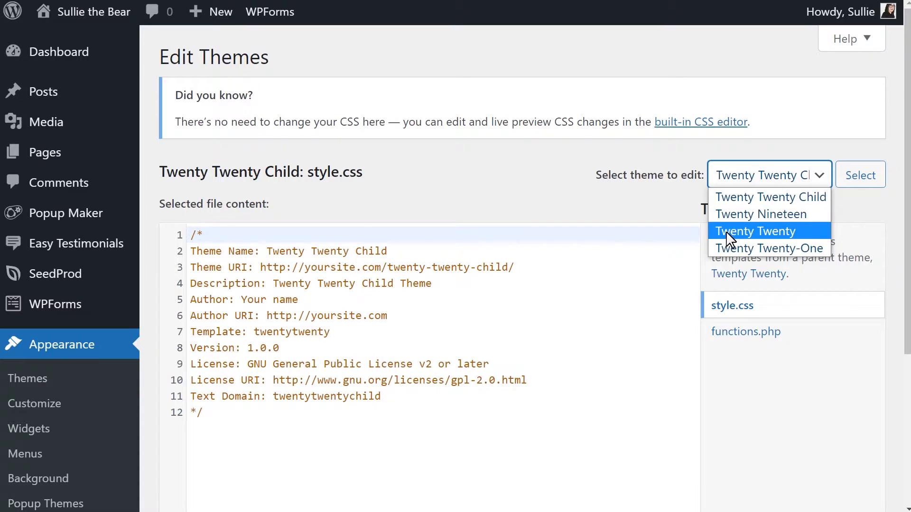
click(756, 230)
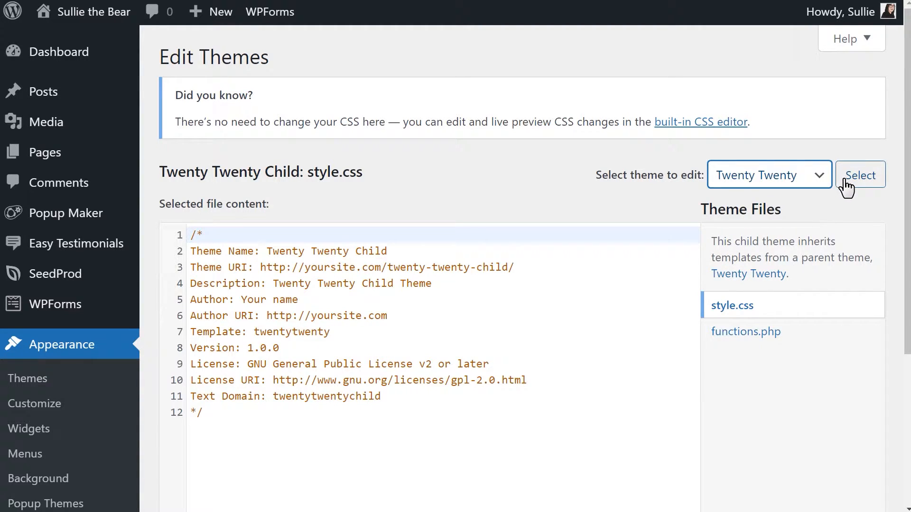
click(860, 175)
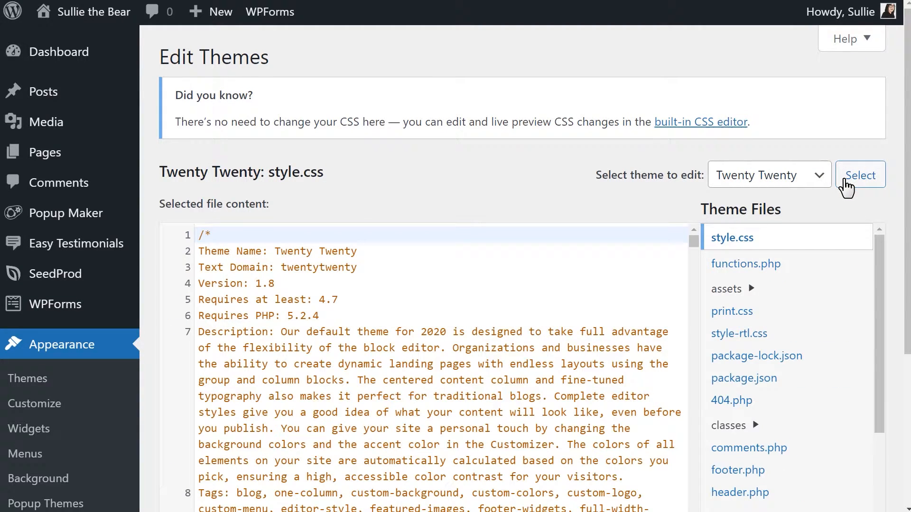
click(746, 263)
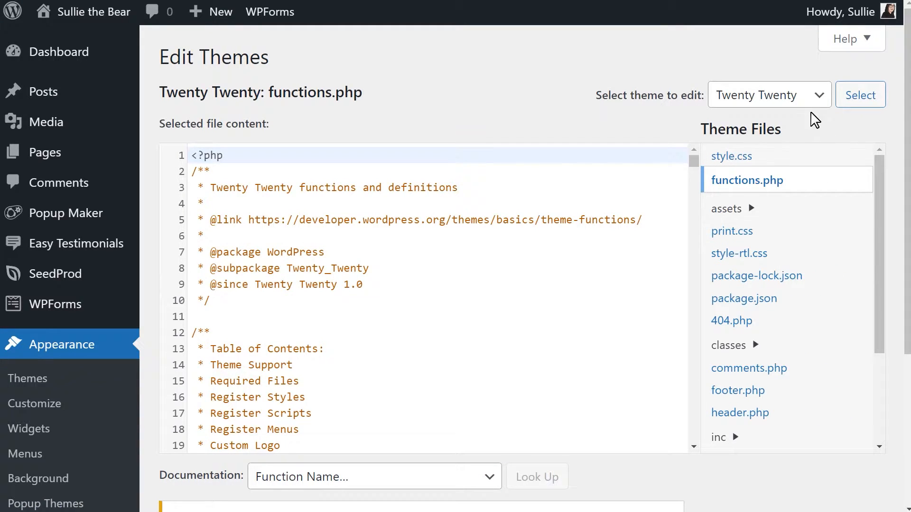
click(768, 95)
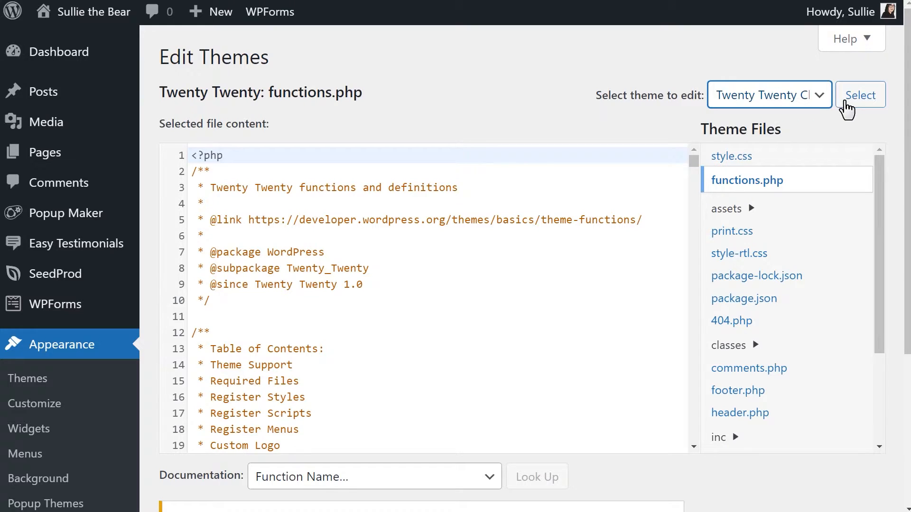
click(859, 95)
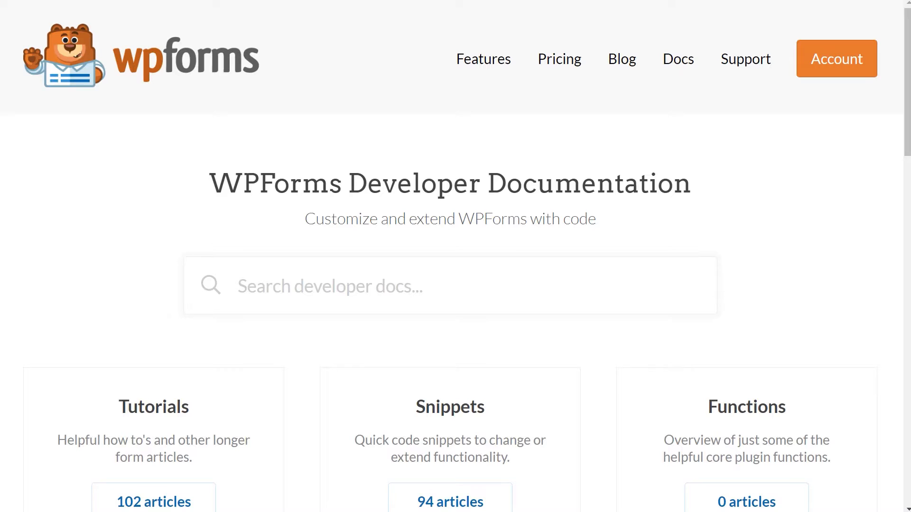
Search the docs for 'php' and open 'How to Add Custom PHP or JavaScript for WPForms'
click(450, 286)
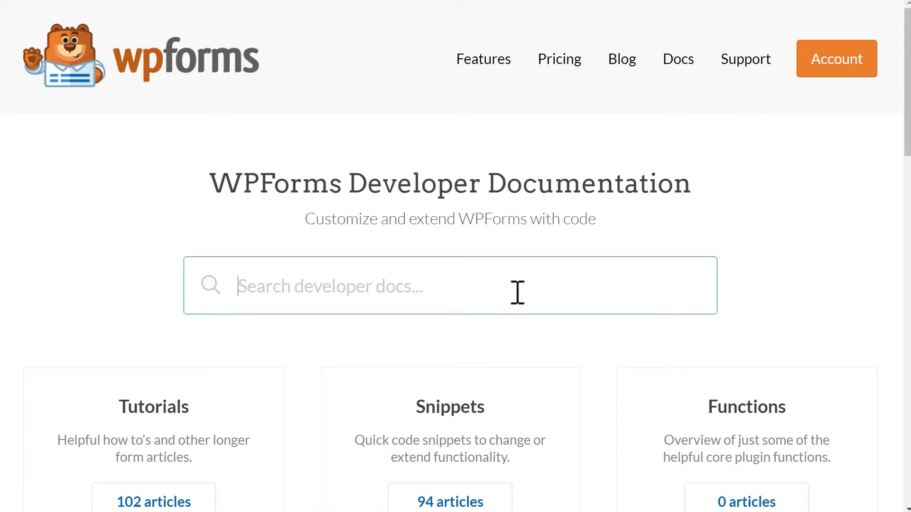
text(php)
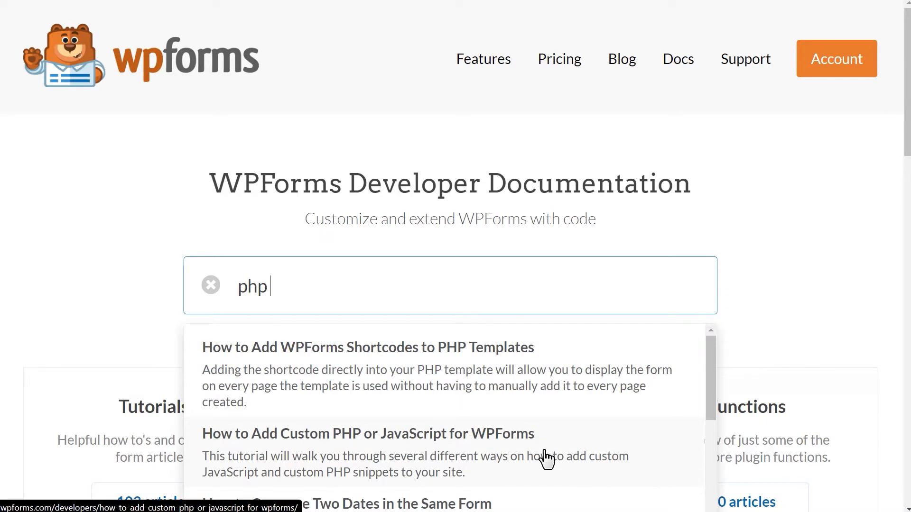
click(367, 433)
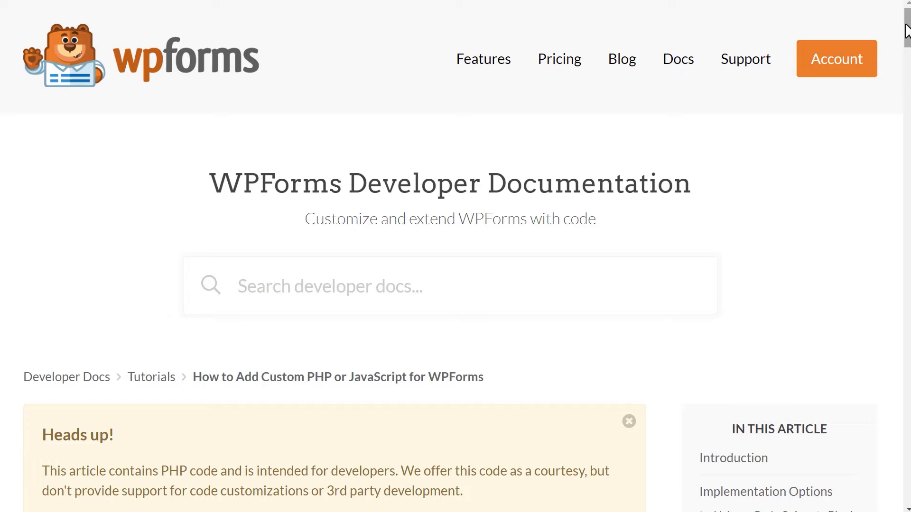
Reach the child theme section and select the style.css header code
scroll(down, 3)
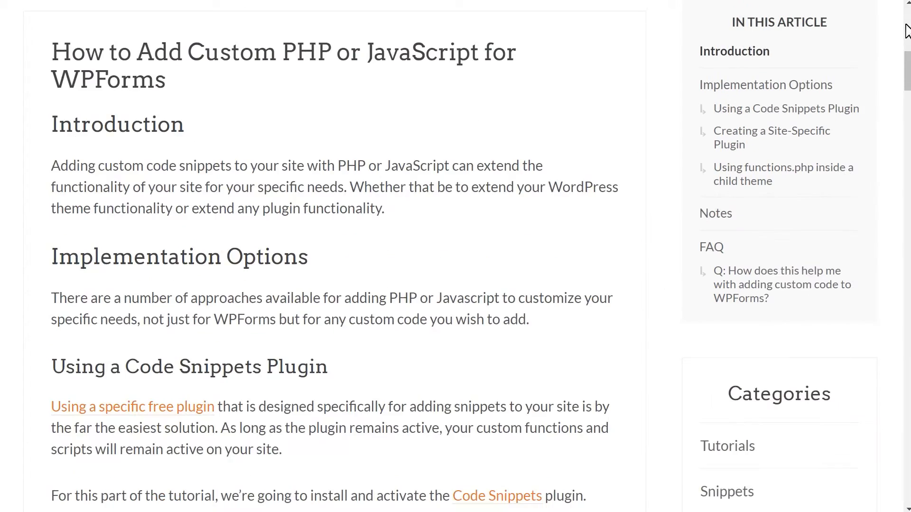
scroll(down, 3)
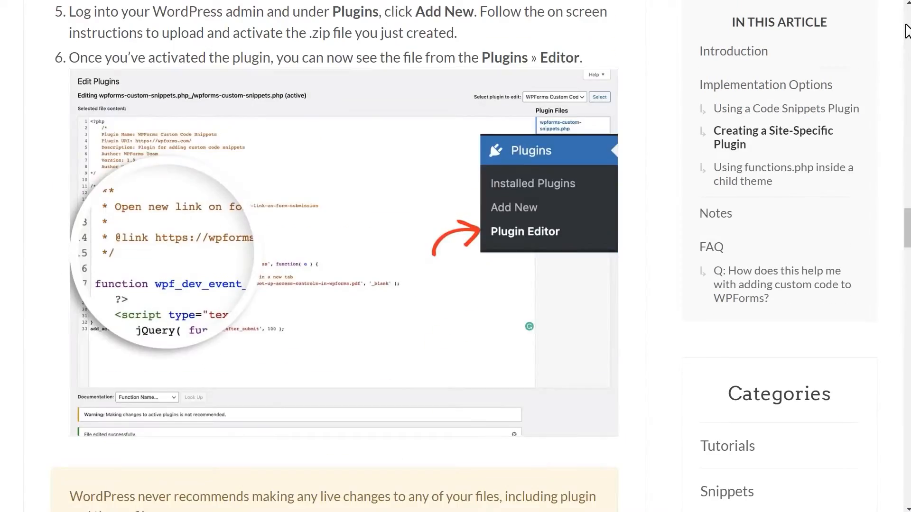
scroll(down, 3)
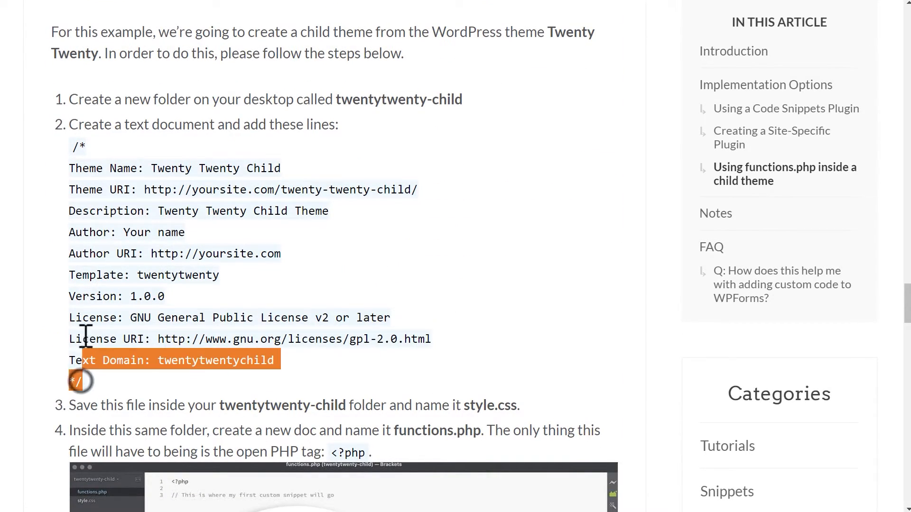
drag(79, 381, 79, 144)
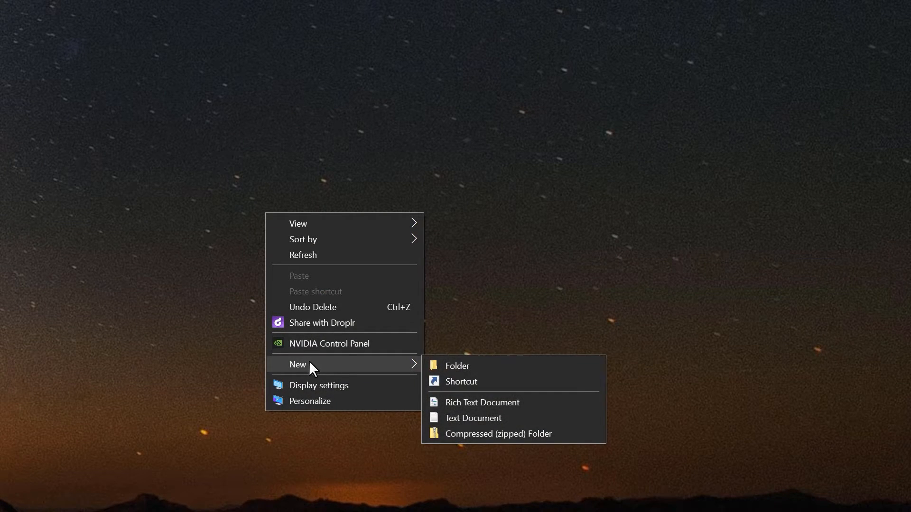
Create a WPFormsDemo folder on the desktop, open it and add a new text document
click(457, 366)
text(WPFormsDemo)
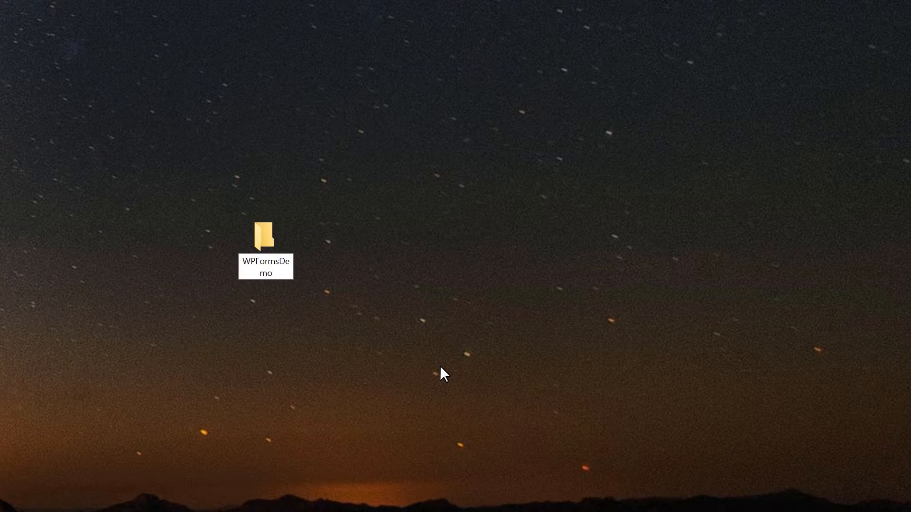
click(265, 238)
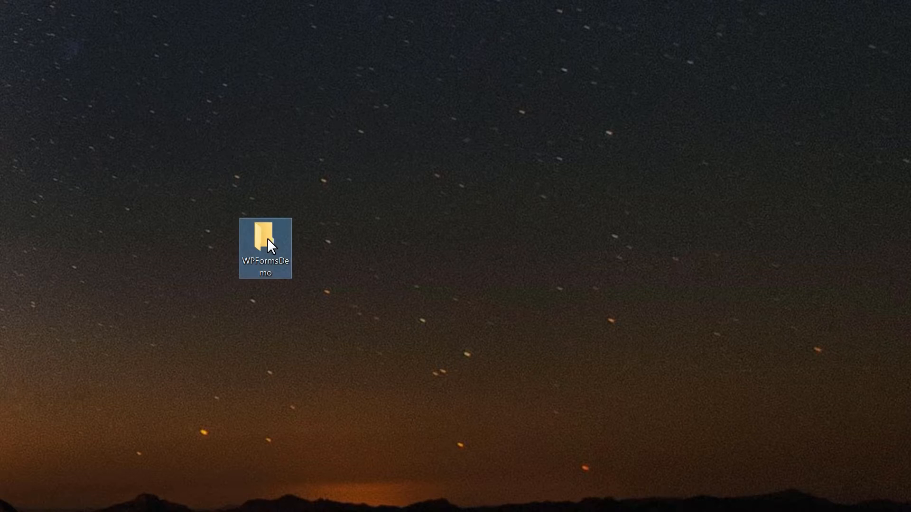
double_click(264, 237)
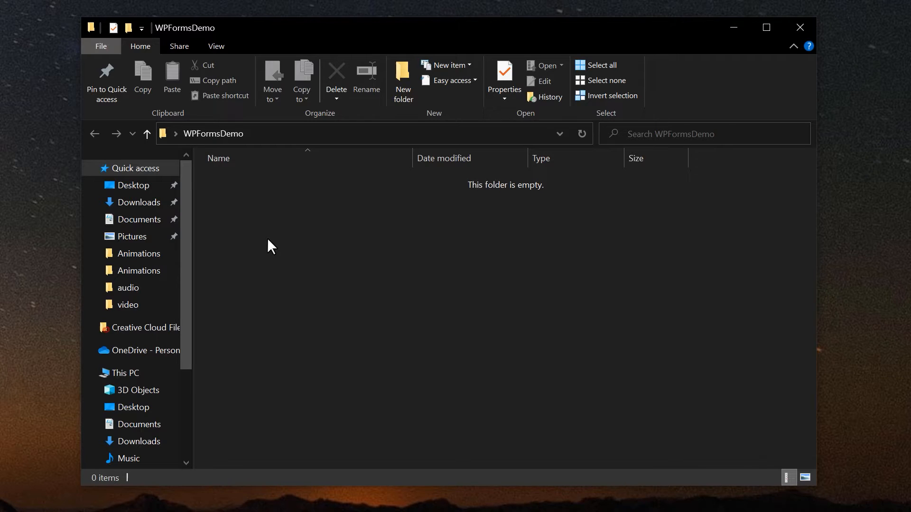
right_click(270, 244)
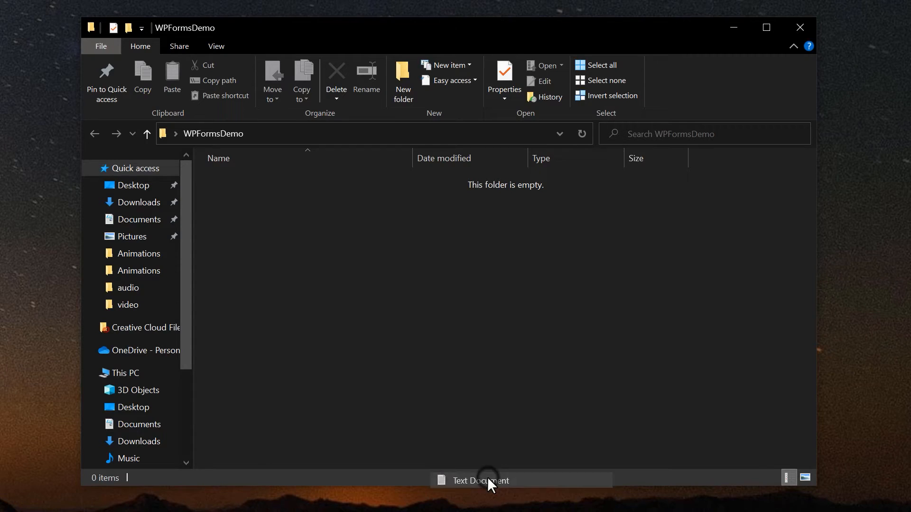
click(480, 480)
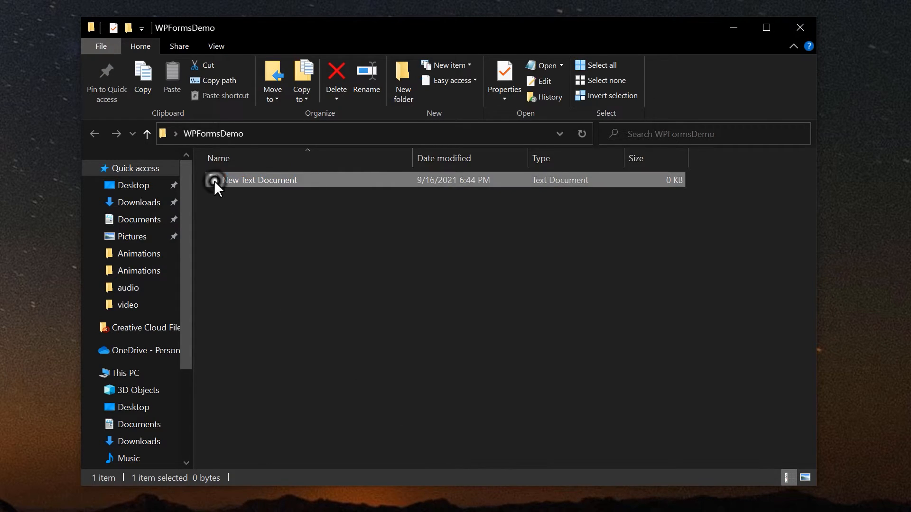
Save the pasted child theme header from Notepad as style.css
double_click(261, 180)
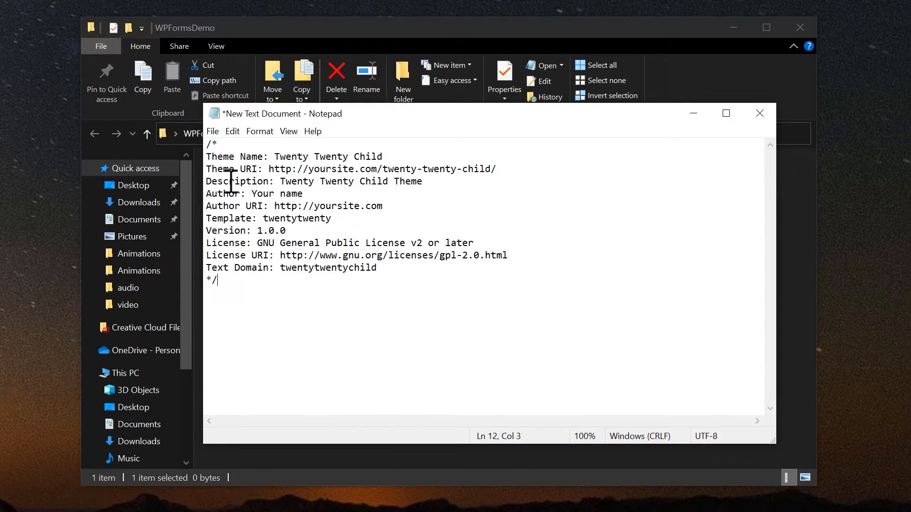
click(212, 131)
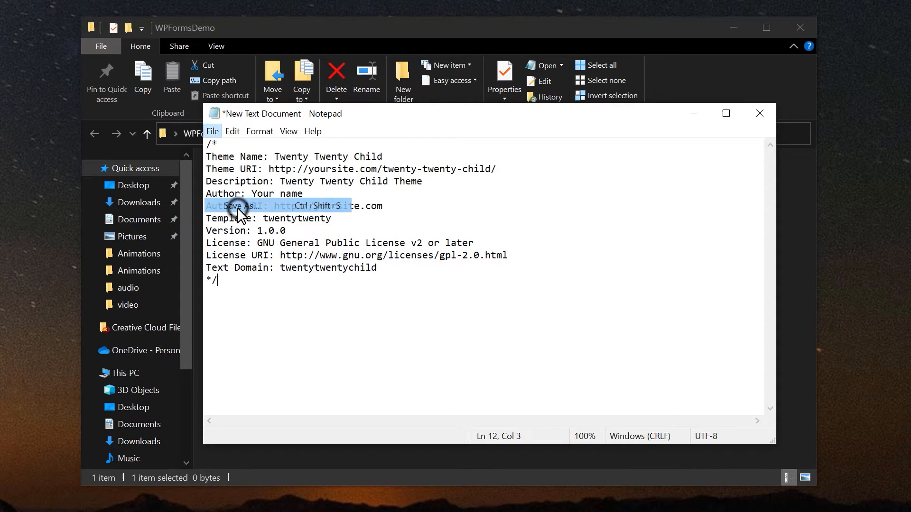
click(237, 206)
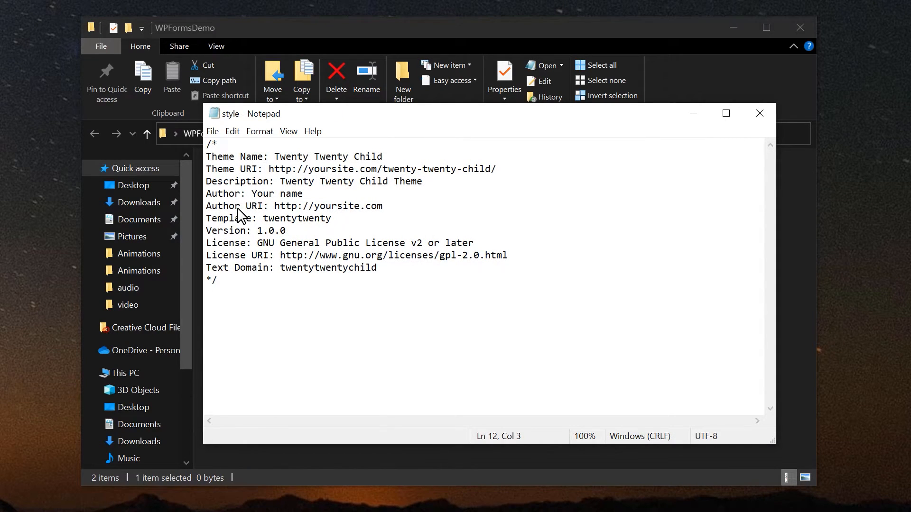
Save a second file containing <?php as functions.php, then compress the WPFormsDemo folder into a zip
click(759, 113)
text(<)
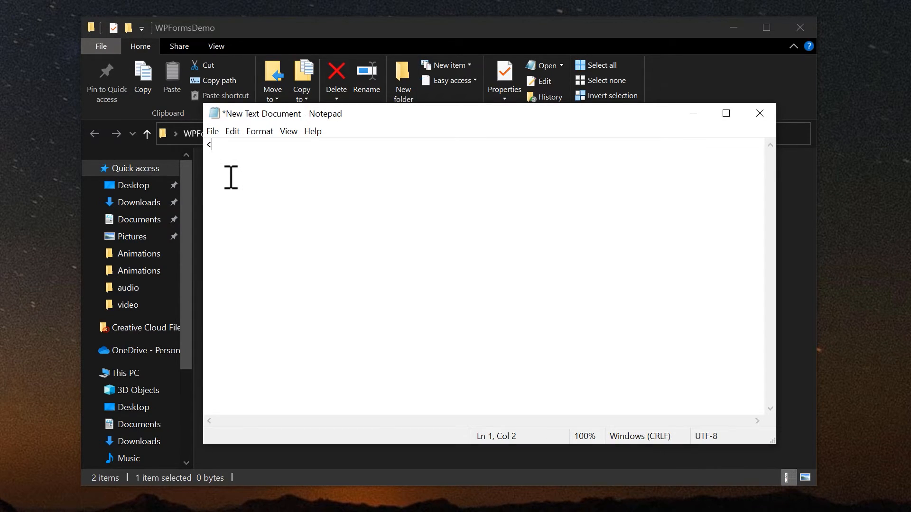
text(?php)
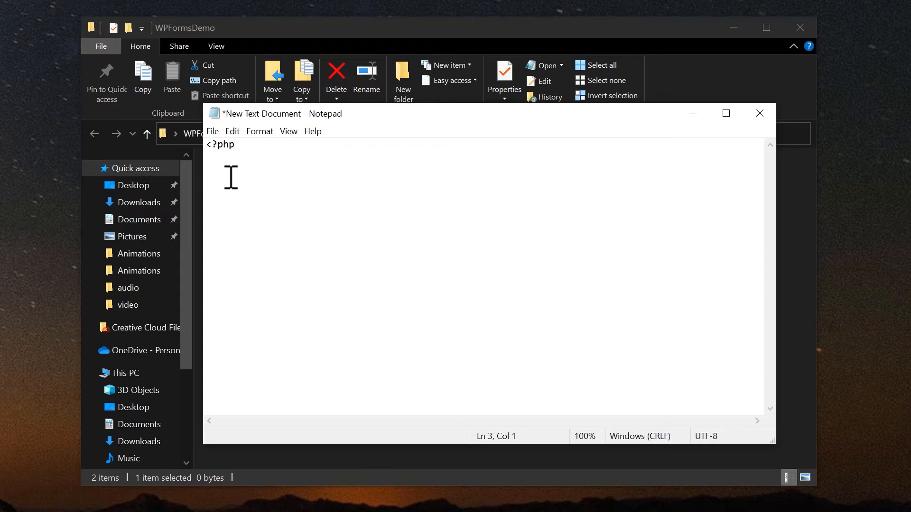
click(212, 131)
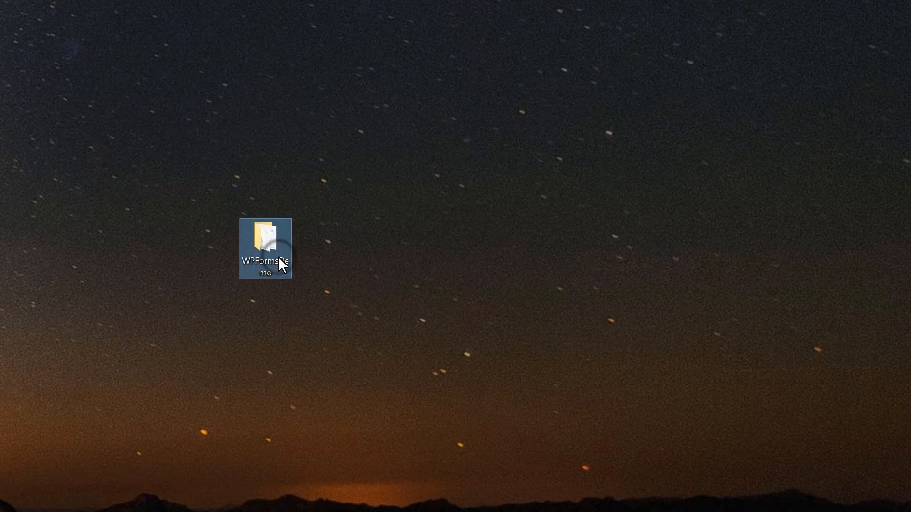
right_click(265, 249)
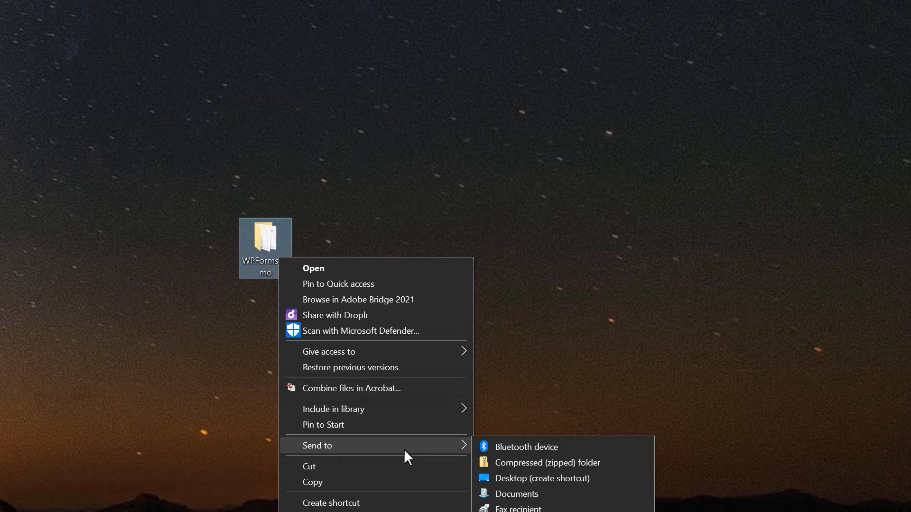
key(Escape)
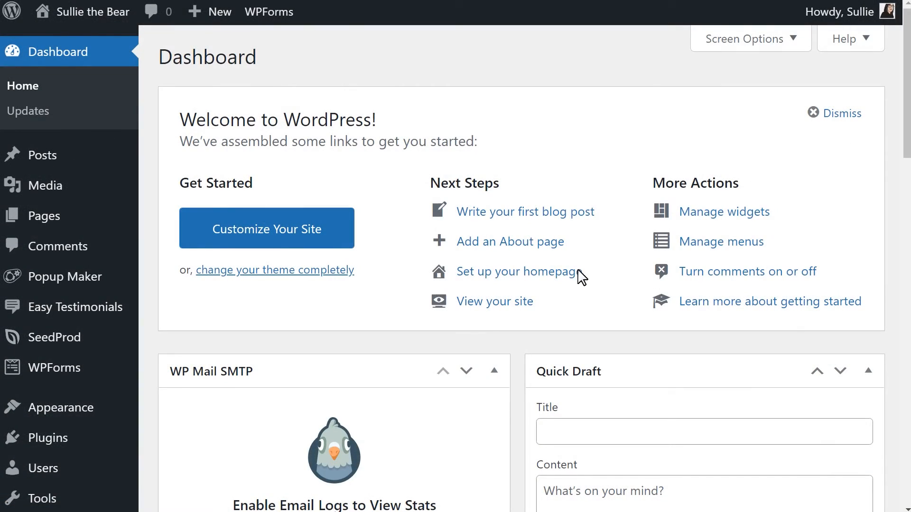
mouse_move(64, 407)
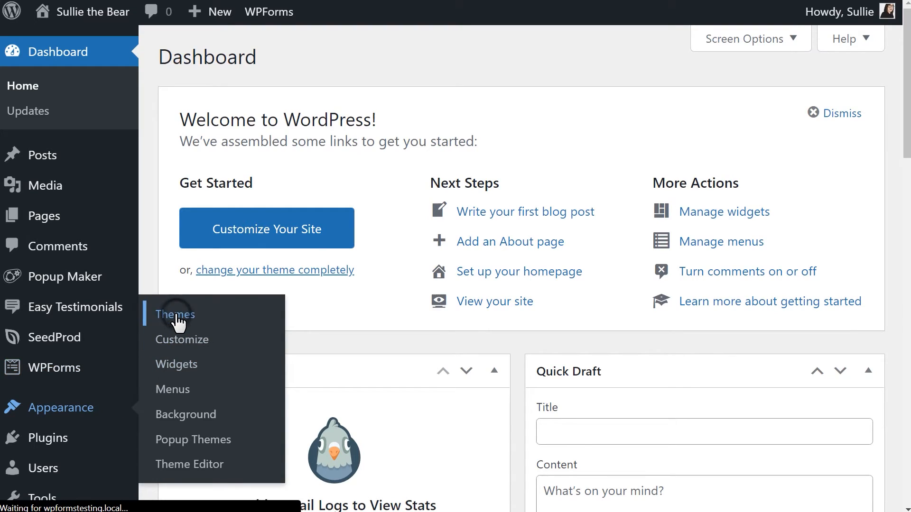
Upload WPFormsDemo.zip as a new theme and install it
click(175, 314)
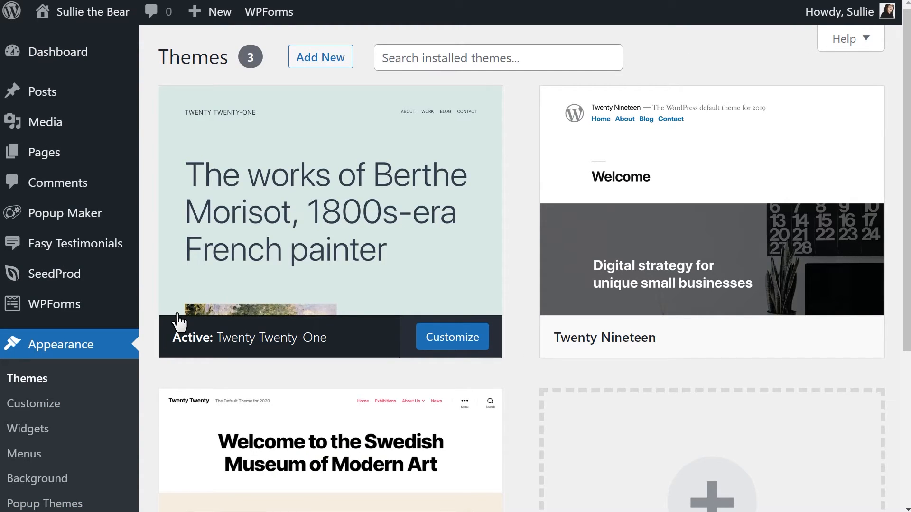
click(320, 57)
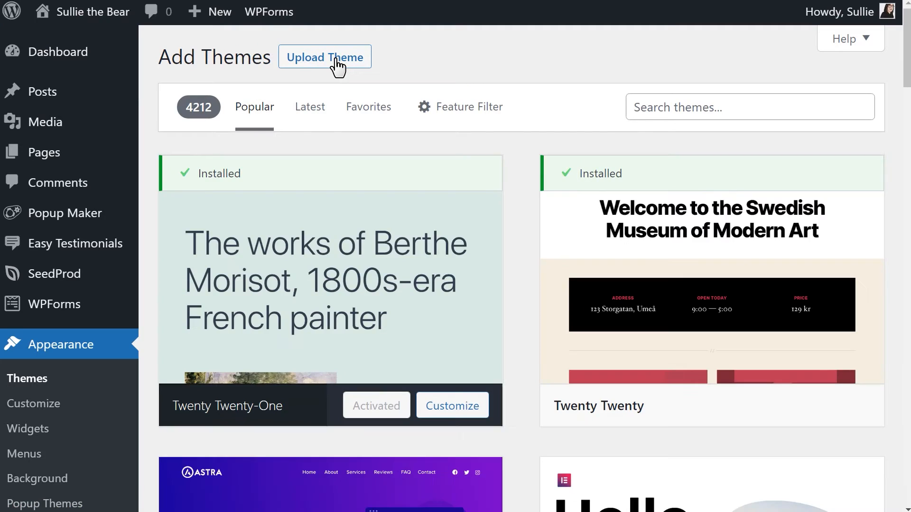
click(324, 57)
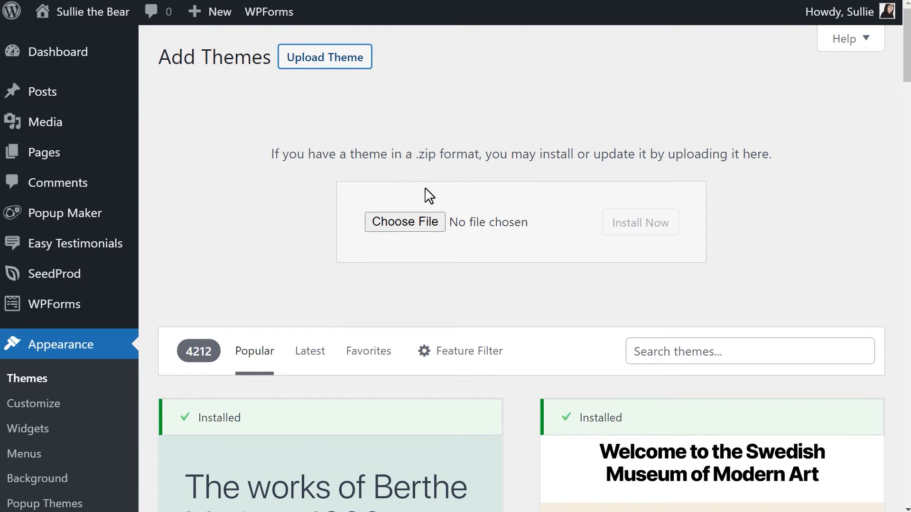
click(405, 222)
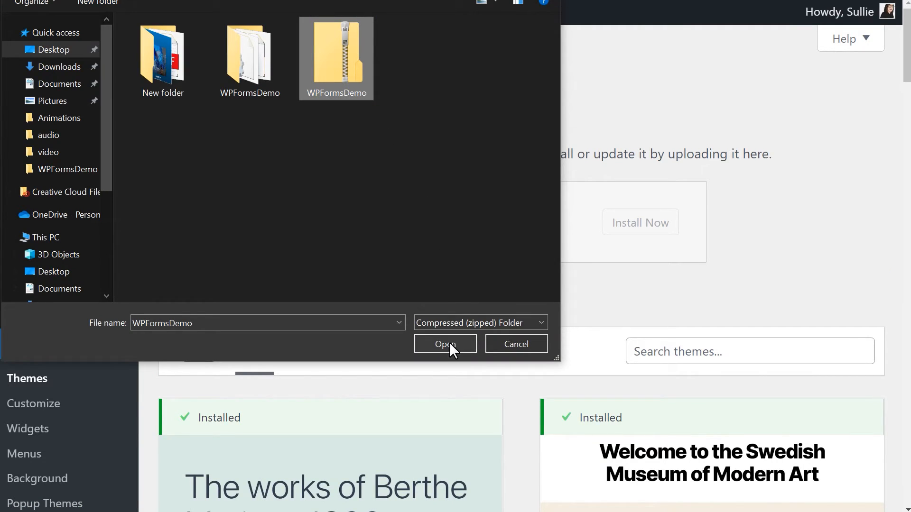
click(445, 343)
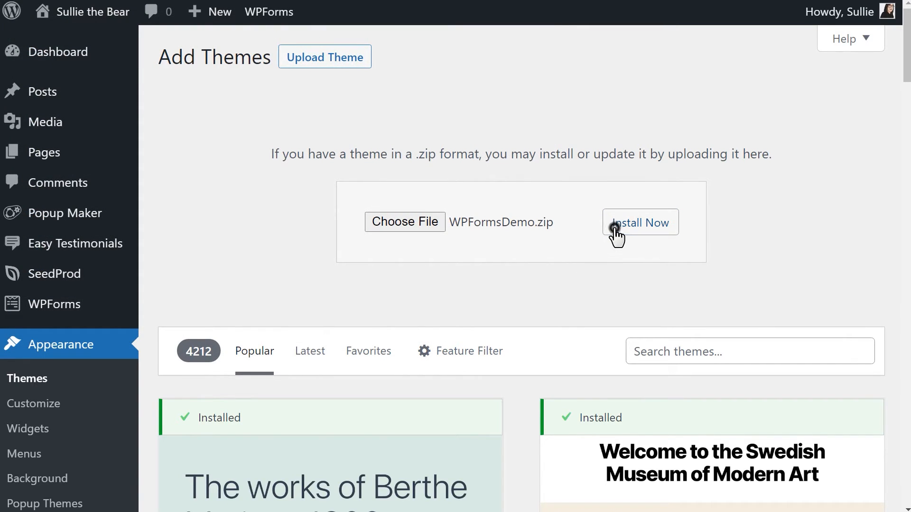
click(639, 222)
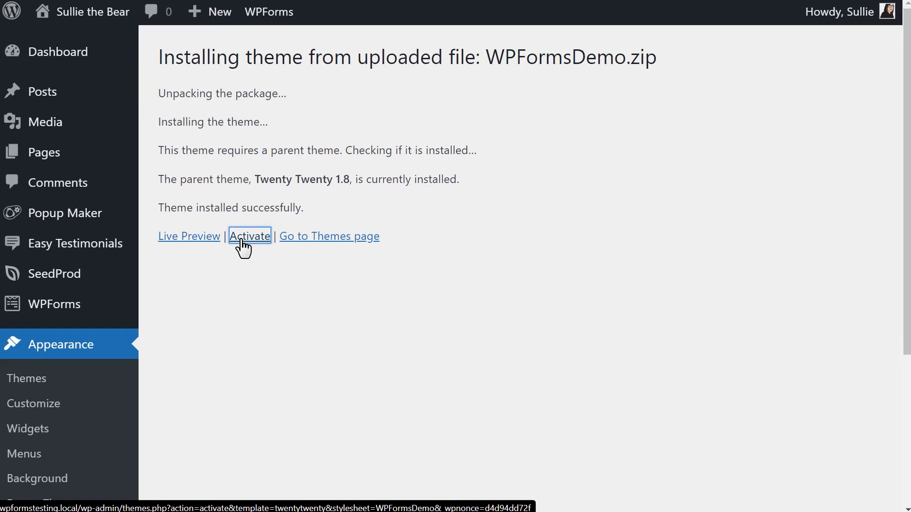
Activate the WPFormsDemo child theme and view its files in the Theme Editor
click(250, 237)
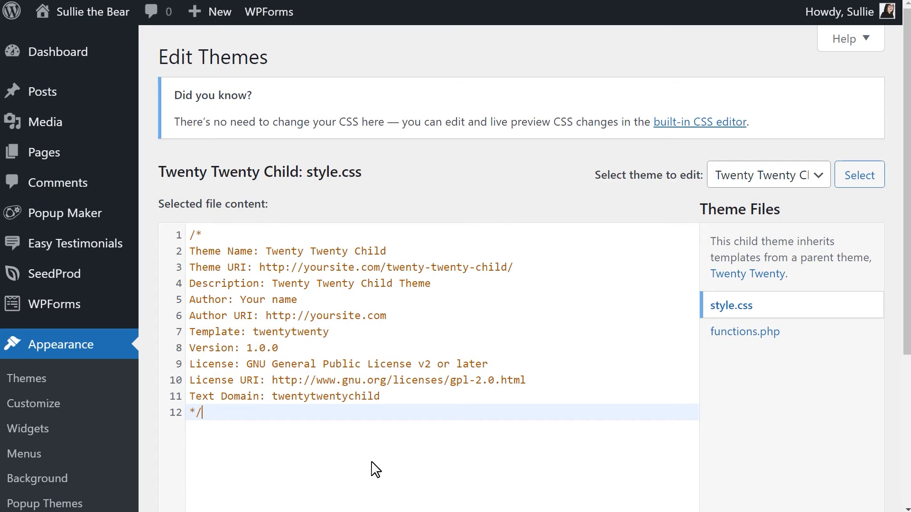
click(745, 331)
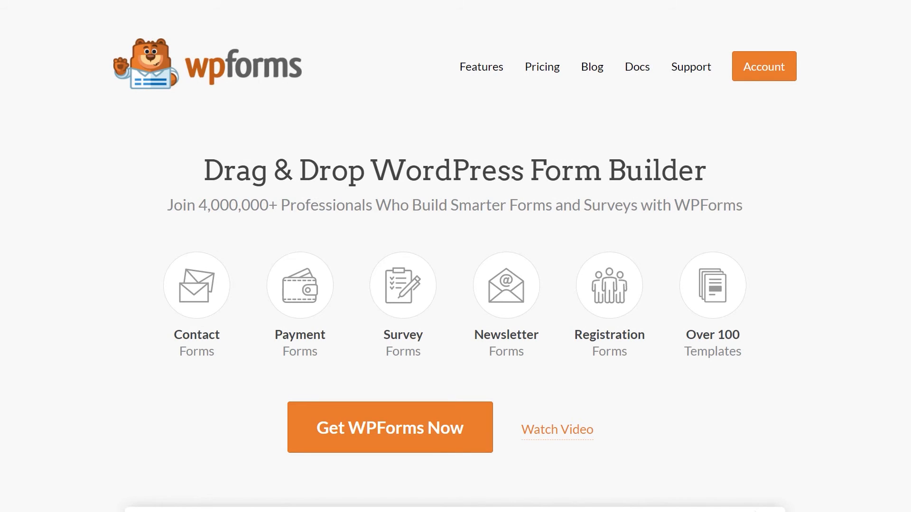
Go from Docs to the Contact page and bring up the Submit a Support Ticket form
click(636, 67)
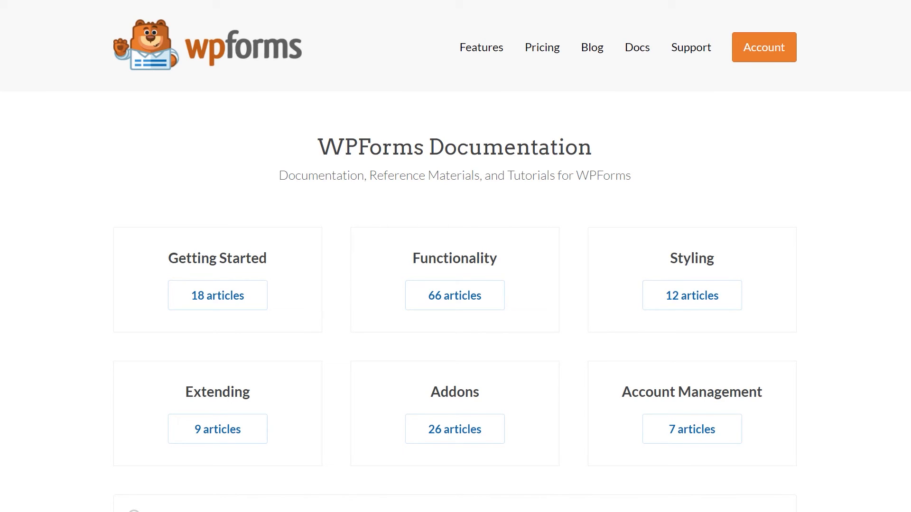
click(690, 47)
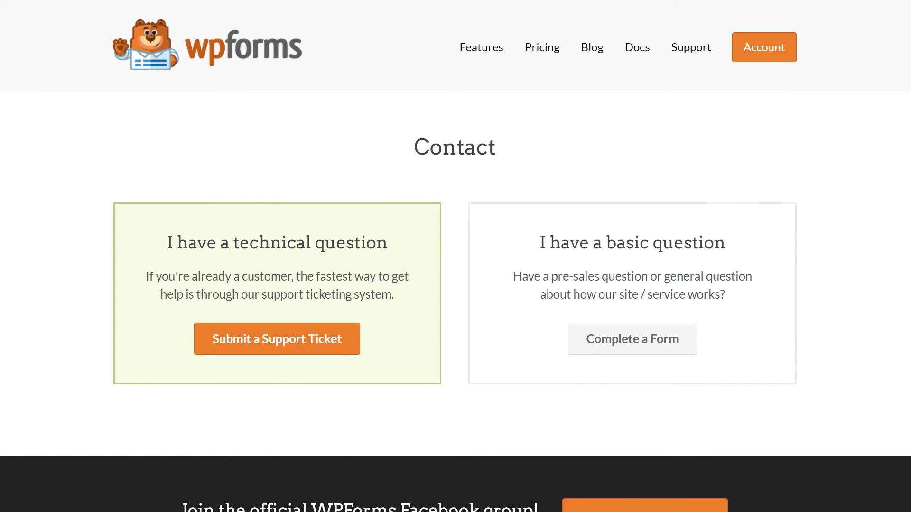
click(276, 339)
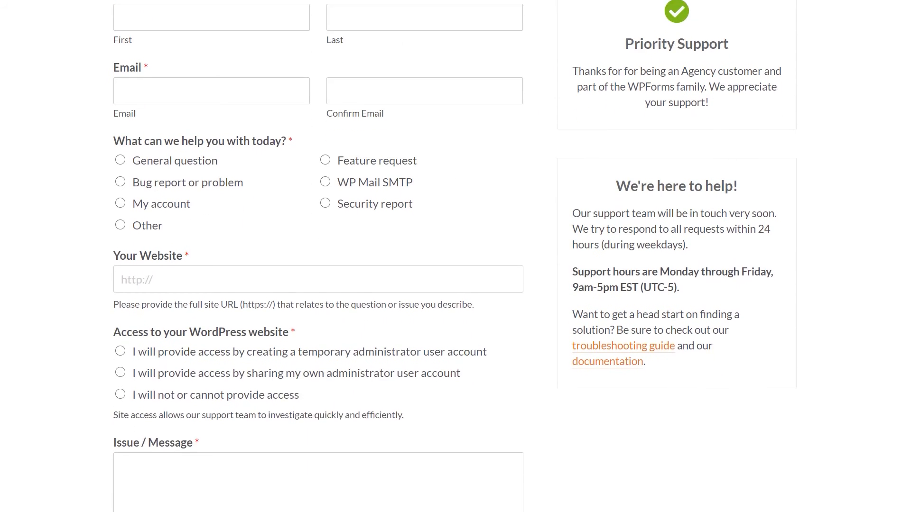